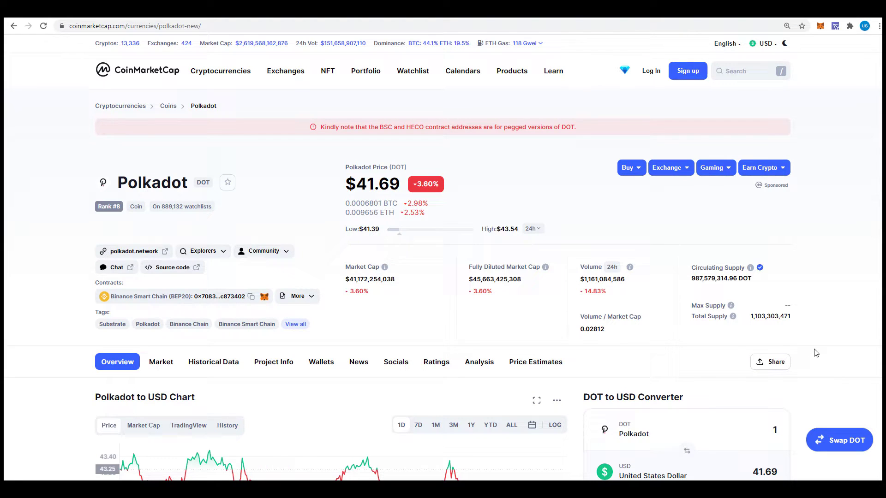
- Show the Polkadot to USD chart at the 3M range, then switch it to YTD
{"action": "scroll", "scroll_direction": "down", "scroll_amount": 3}
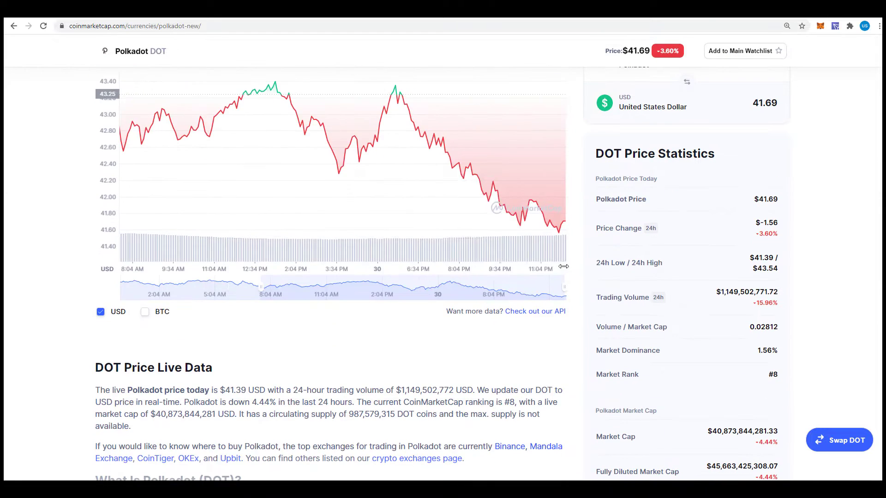
{"action": "scroll", "scroll_direction": "up", "scroll_amount": 3}
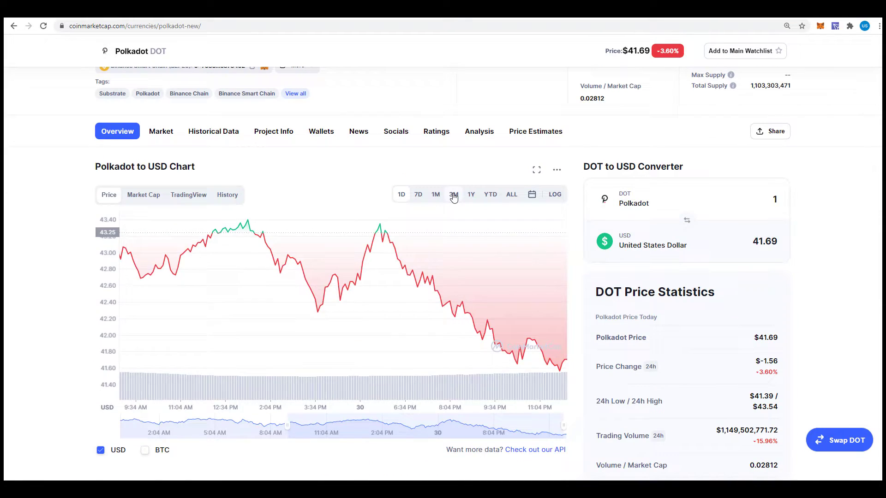
{"action": "left_click", "coordinate": [453, 194]}
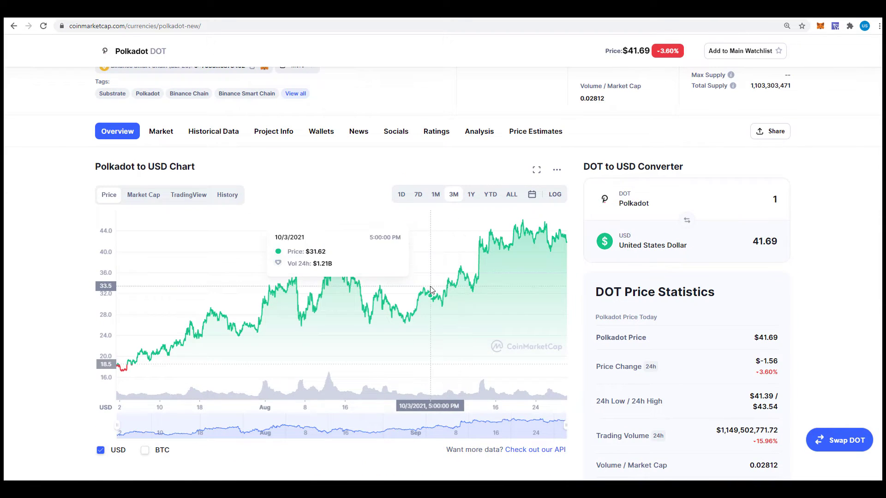
{"action": "mouse_move", "coordinate": [309, 271]}
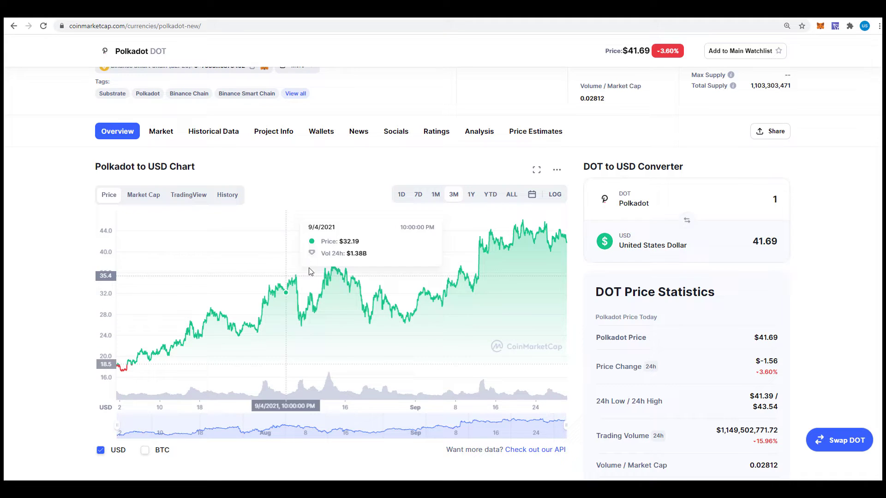
{"action": "left_click", "coordinate": [490, 194]}
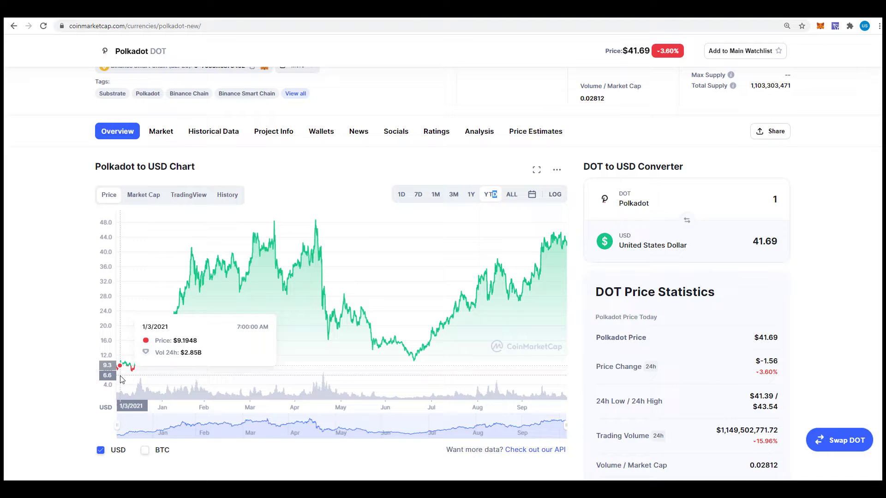
{"action": "mouse_move", "coordinate": [415, 360]}
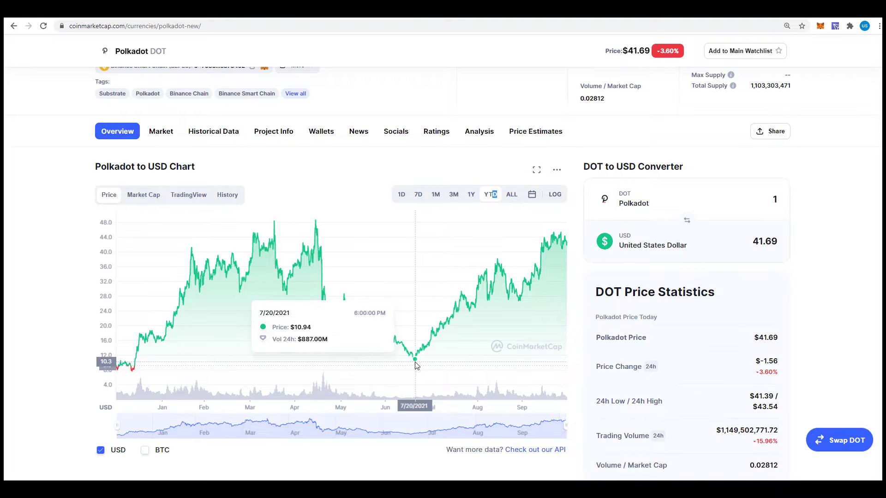
{"action": "scroll", "scroll_direction": "down", "scroll_amount": 3}
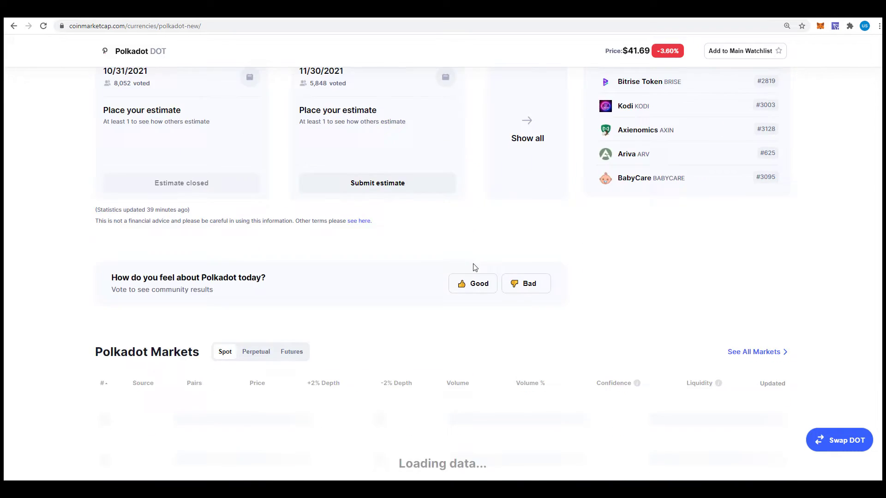
{"action": "scroll", "scroll_direction": "down", "scroll_amount": 3}
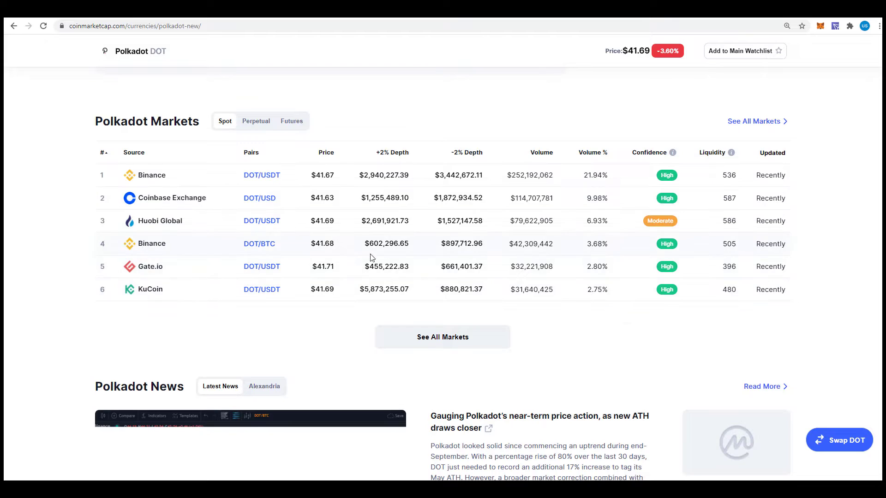
{"action": "scroll", "scroll_direction": "up", "scroll_amount": 3}
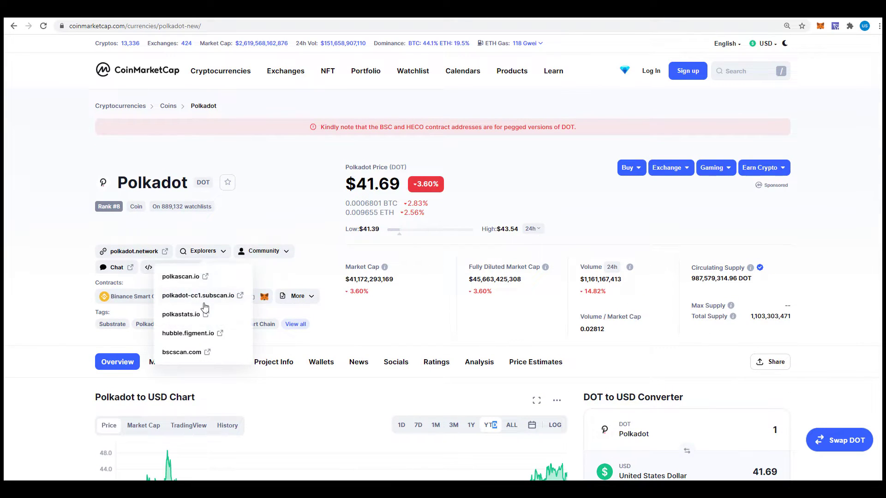
- Go to polkadot.network from CoinMarketCap and read down through its feature and token sections
{"action": "left_click", "coordinate": [130, 251]}
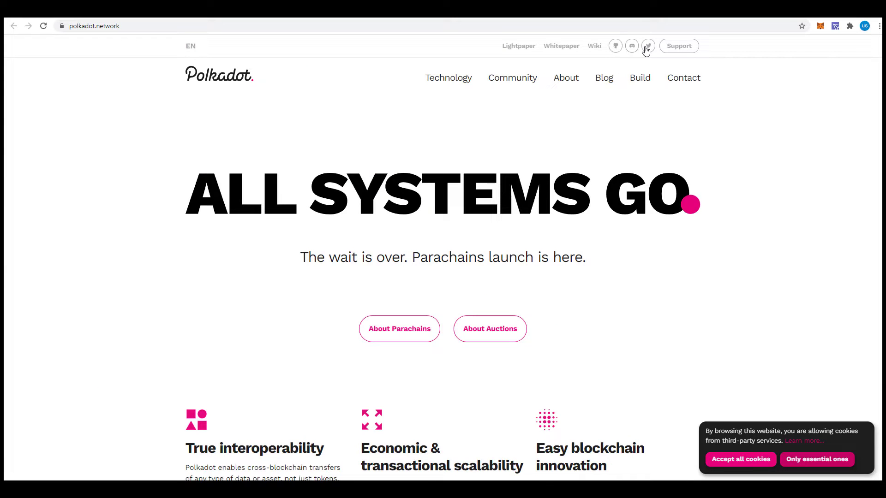
{"action": "mouse_move", "coordinate": [458, 210]}
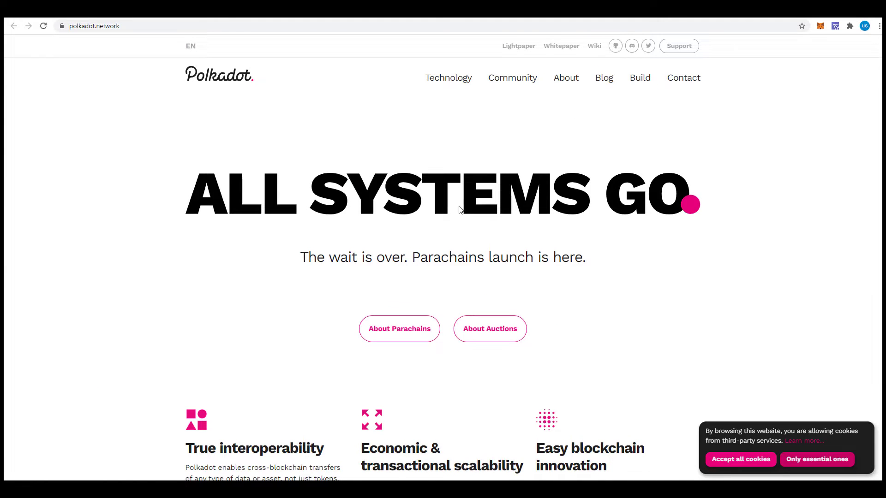
{"action": "scroll", "scroll_direction": "down", "scroll_amount": 3}
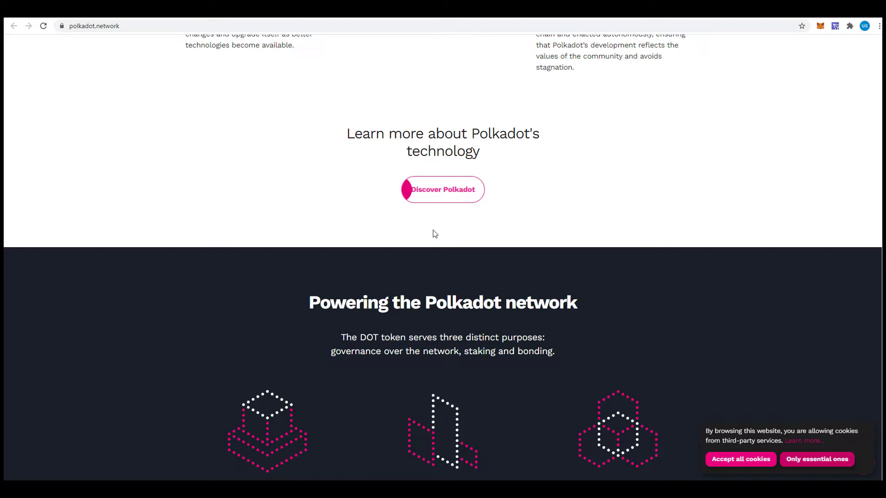
{"action": "scroll", "scroll_direction": "down", "scroll_amount": 3}
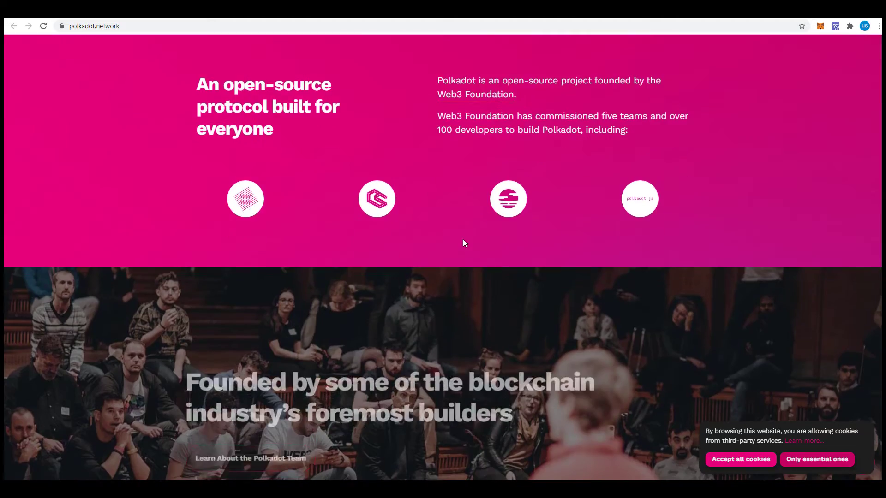
{"action": "scroll", "scroll_direction": "down", "scroll_amount": 3}
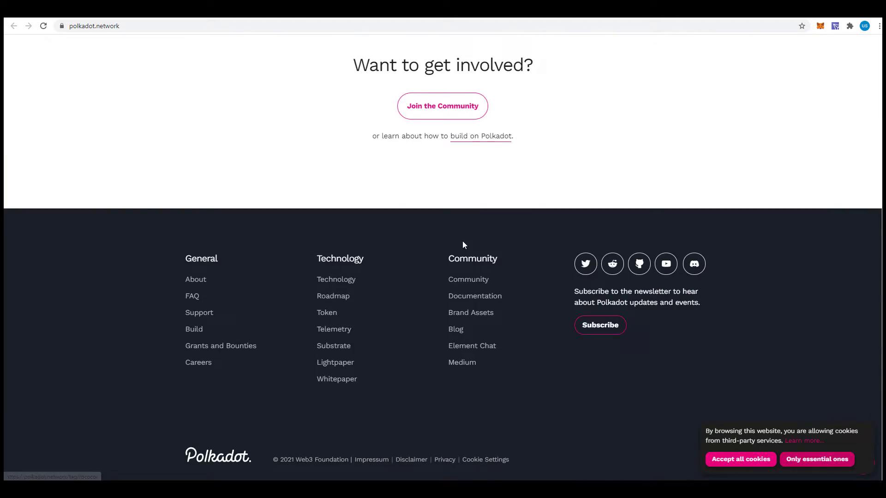
- Review the community and footer sections, ending back at the key-features section
{"action": "scroll", "scroll_direction": "up", "scroll_amount": 3}
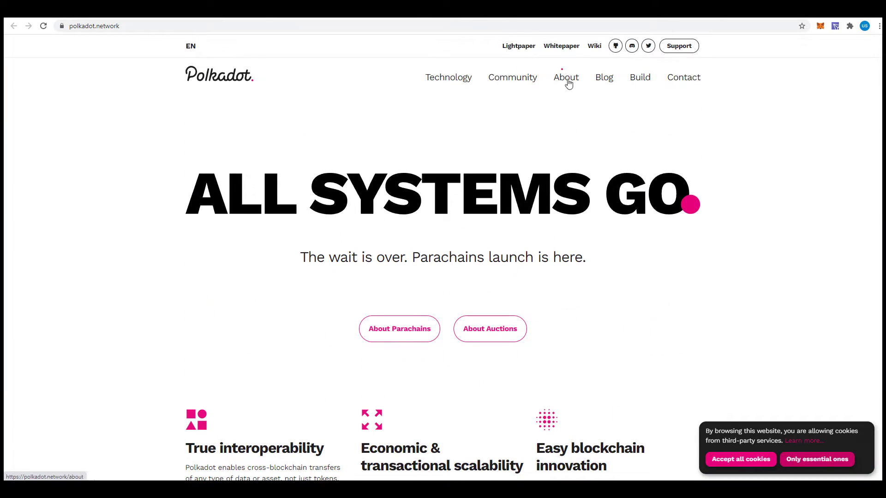
{"action": "mouse_move", "coordinate": [398, 328]}
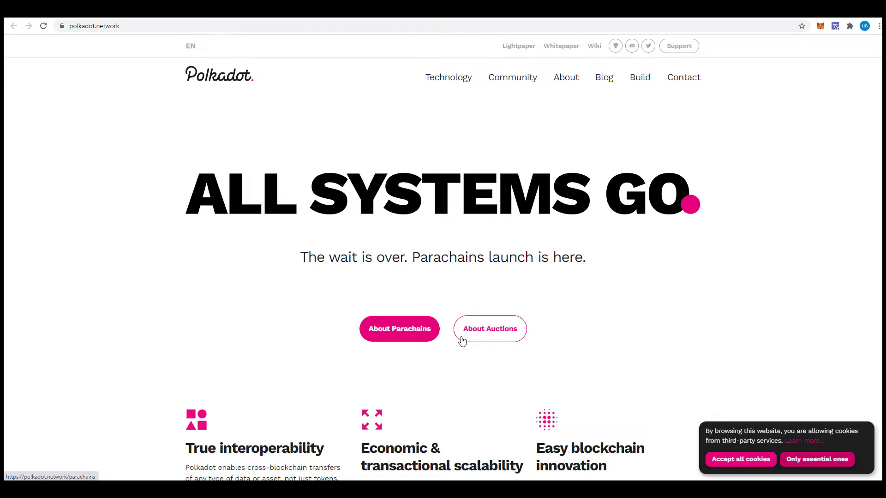
{"action": "scroll", "scroll_direction": "down", "scroll_amount": 3}
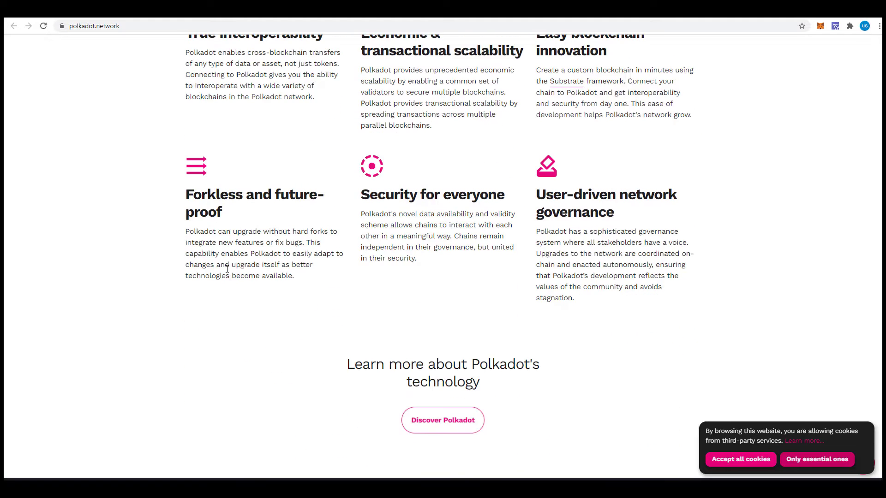
{"action": "scroll", "scroll_direction": "up", "scroll_amount": 3}
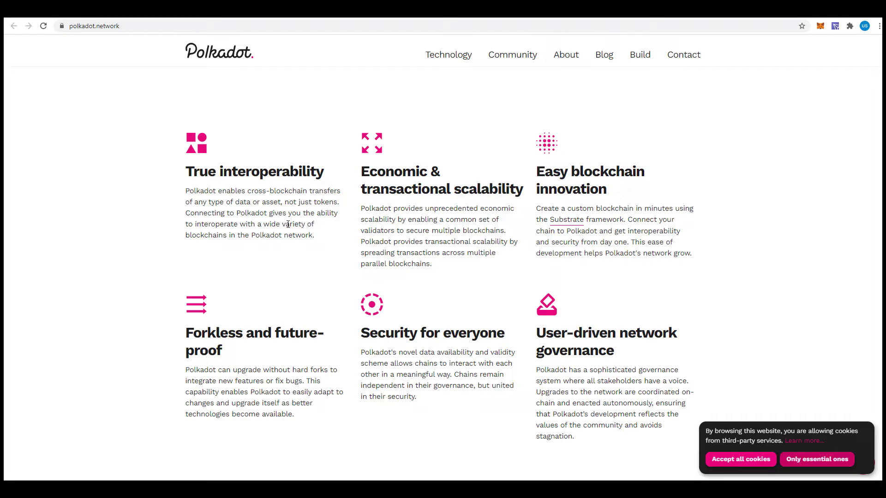
{"action": "scroll", "scroll_direction": "down", "scroll_amount": 3}
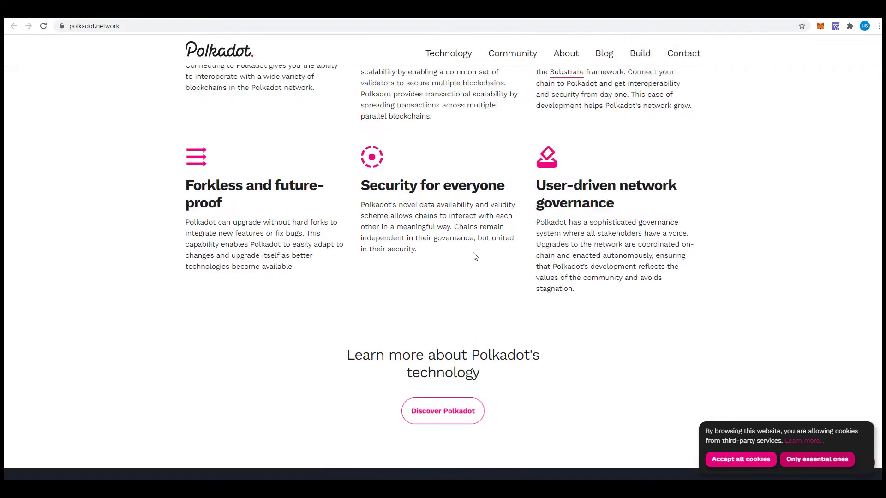